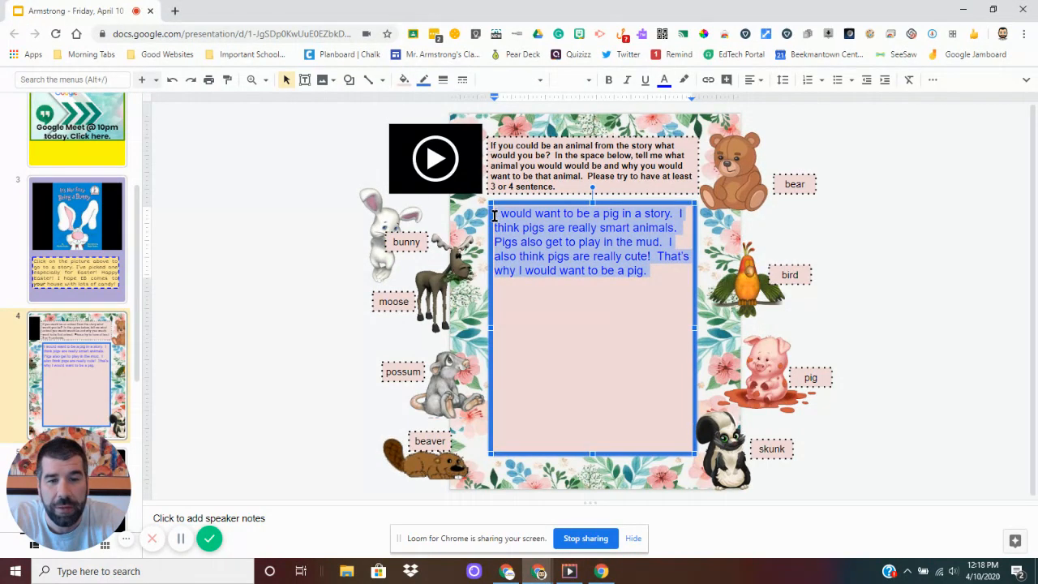
Step: Deselect the answer text and search the Bitmoji panel for "pig" stickers
left_click(656, 269)
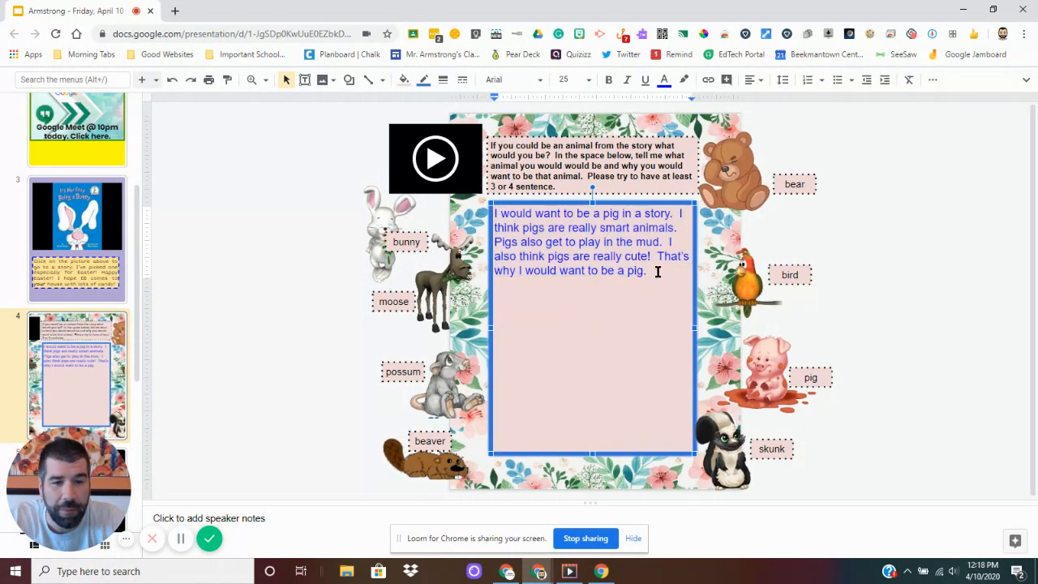
mouse_move(649, 167)
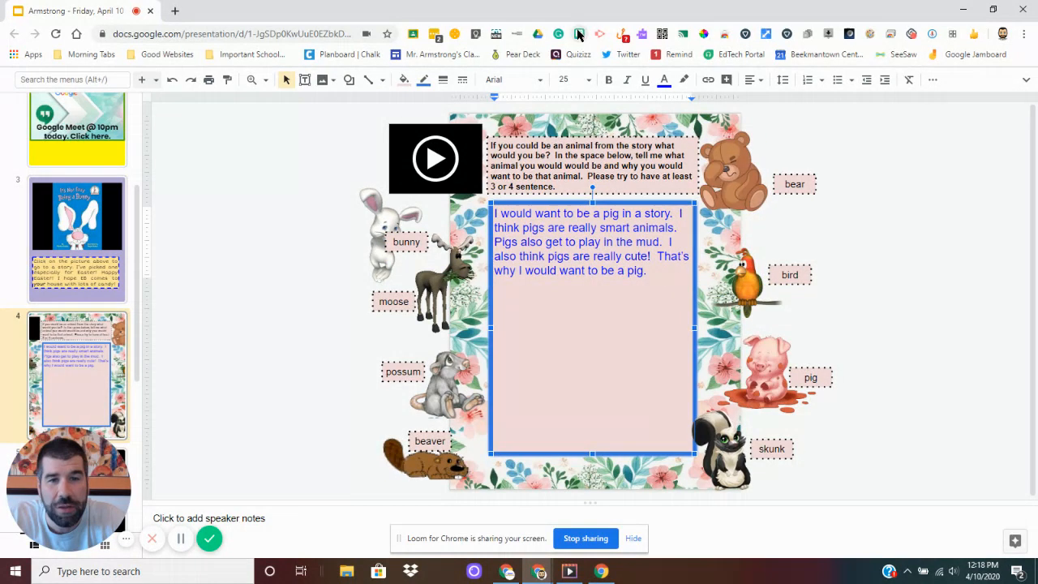
left_click(580, 33)
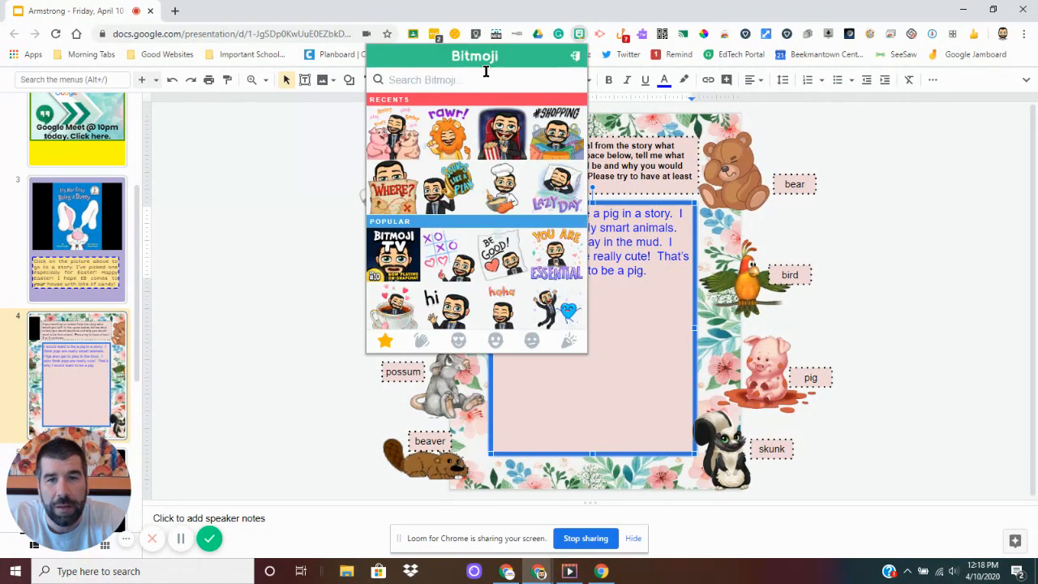
left_click(474, 79)
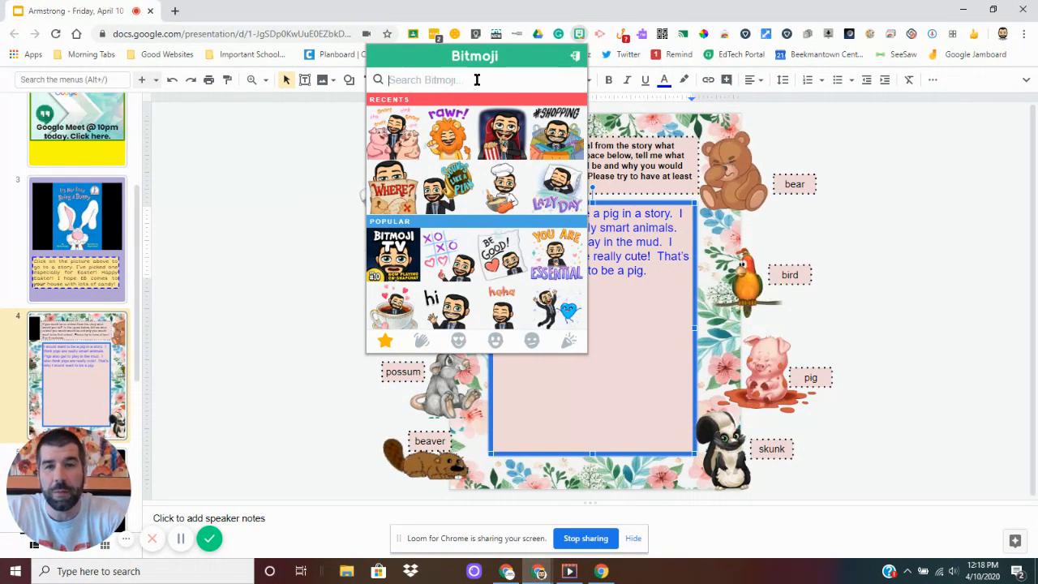
type("pig")
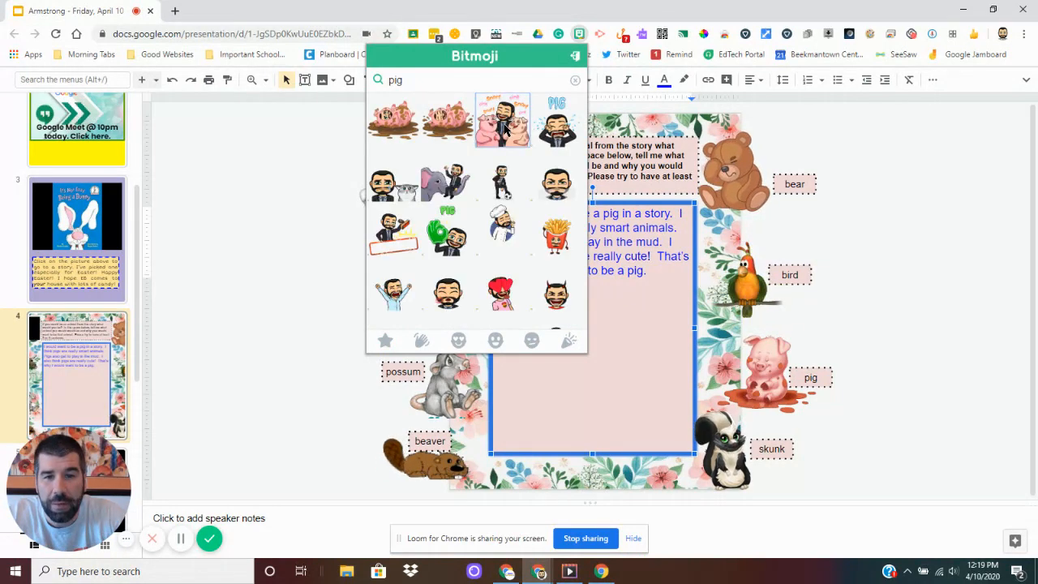
Step: Copy the image of the avatar hugging two pigs from the Bitmoji results
right_click(502, 121)
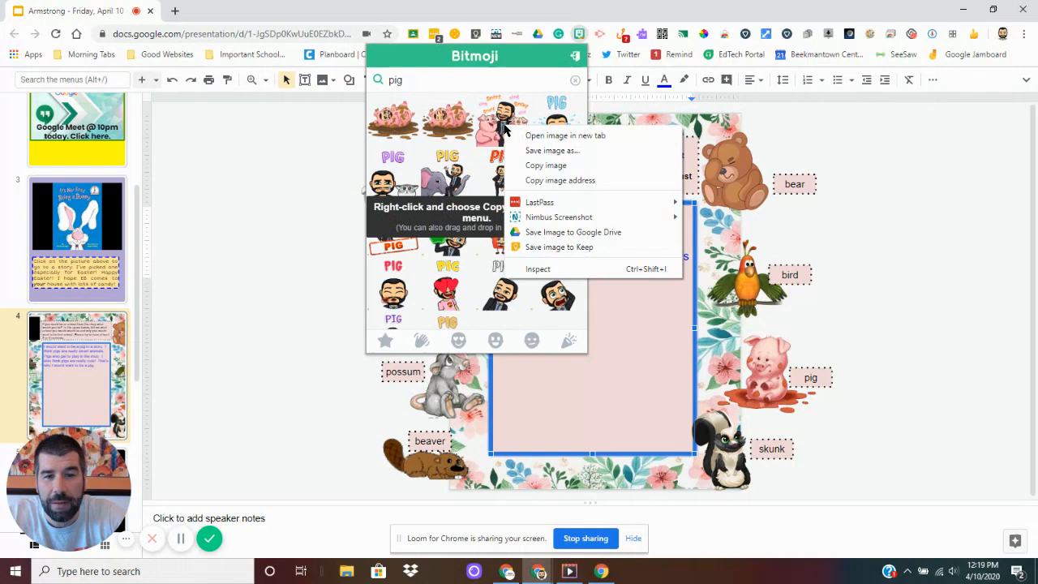
mouse_move(545, 166)
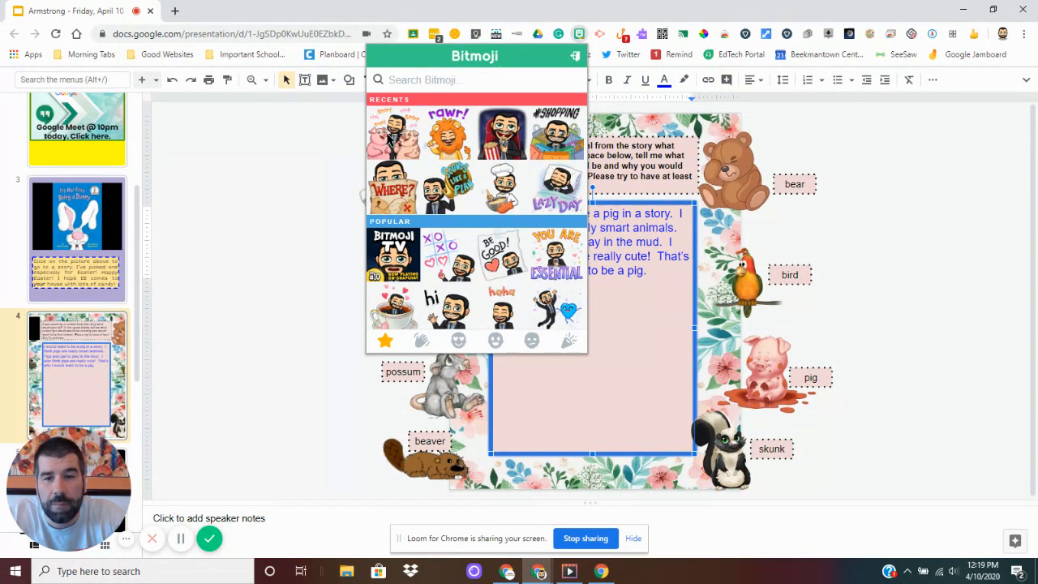
Step: Paste the pig sticker onto the slide and move it below the answer text
right_click(393, 138)
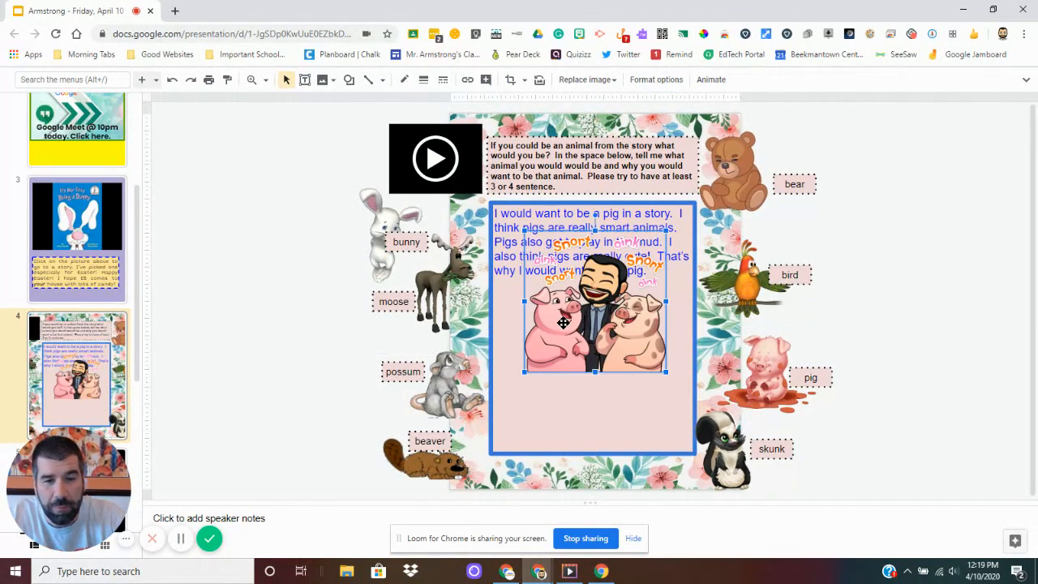
left_click_drag(592, 321, 592, 357)
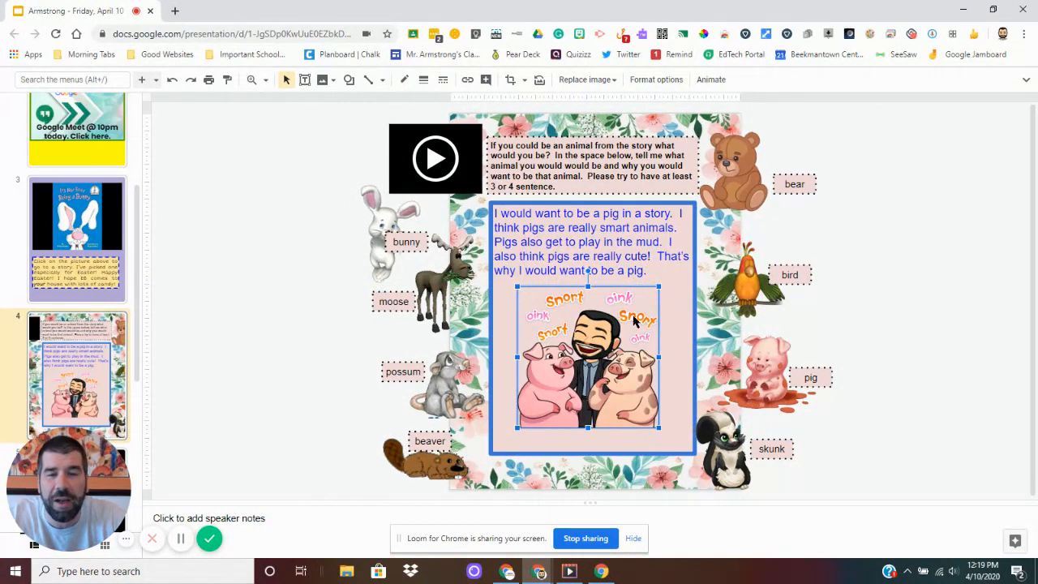